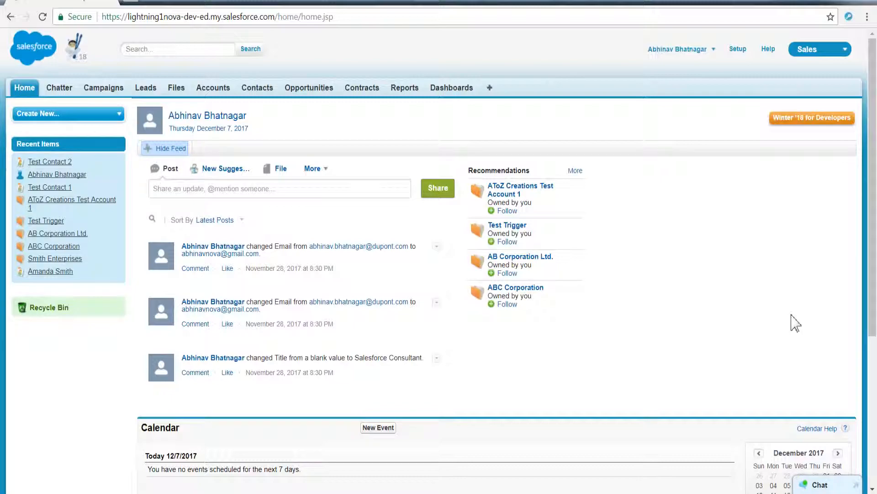
pyautogui.moveTo(696, 64)
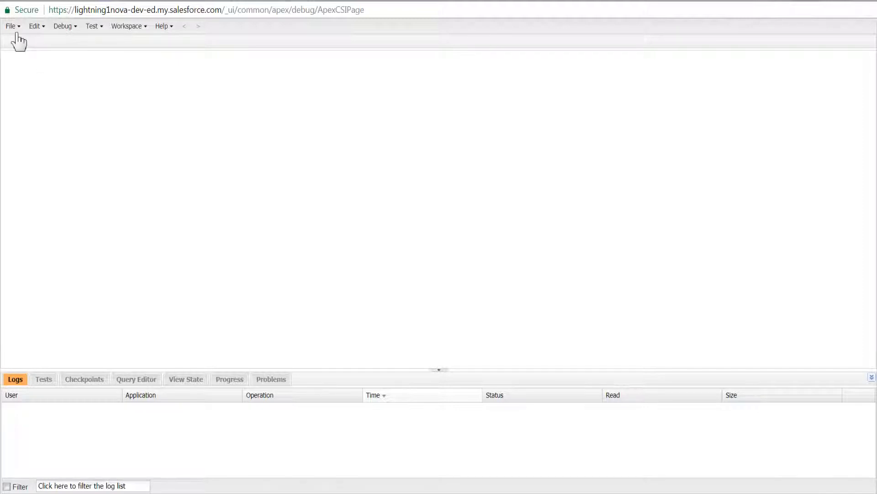
# Create a new Apex class named EmailManager and paste in the email-sending code.
pyautogui.click(10, 25)
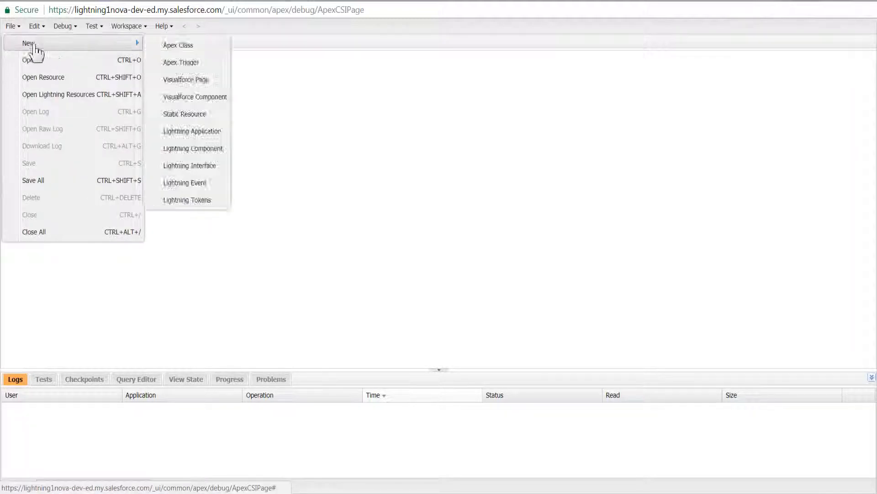
pyautogui.click(179, 45)
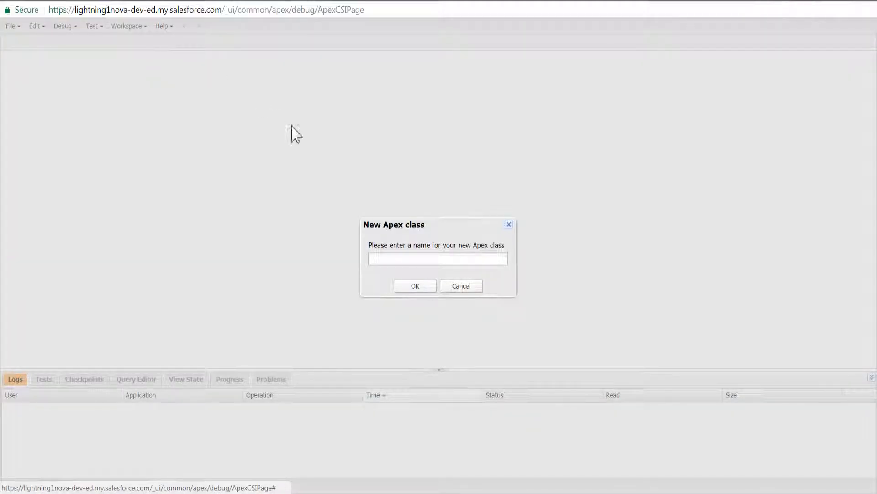
pyautogui.write('EmailMa')
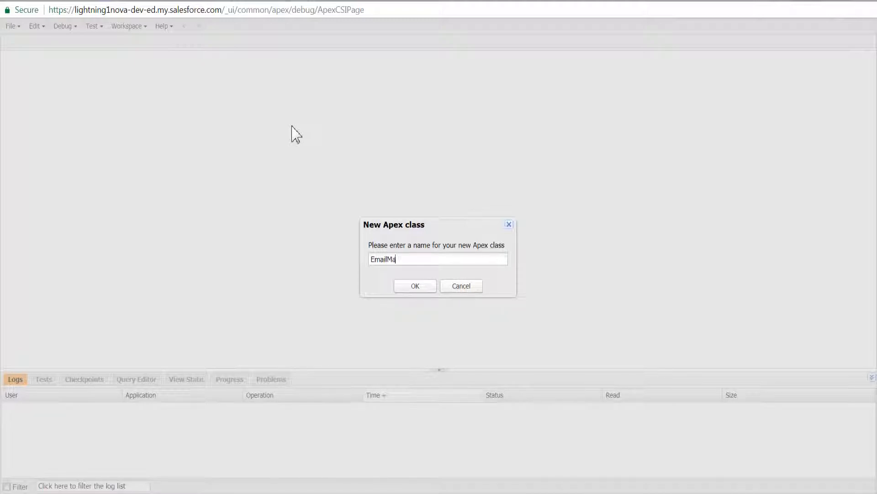
pyautogui.click(415, 286)
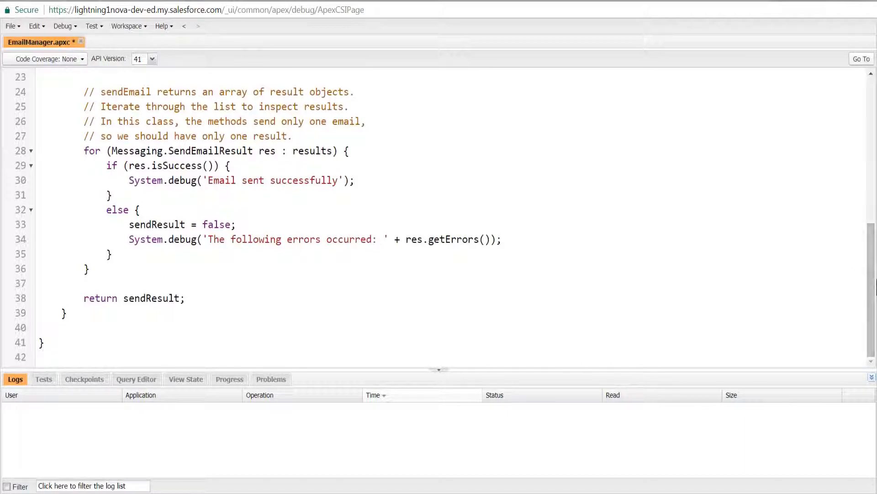
# Save EmailManager and review the inspectResults helper method in the code.
pyautogui.scroll(3)
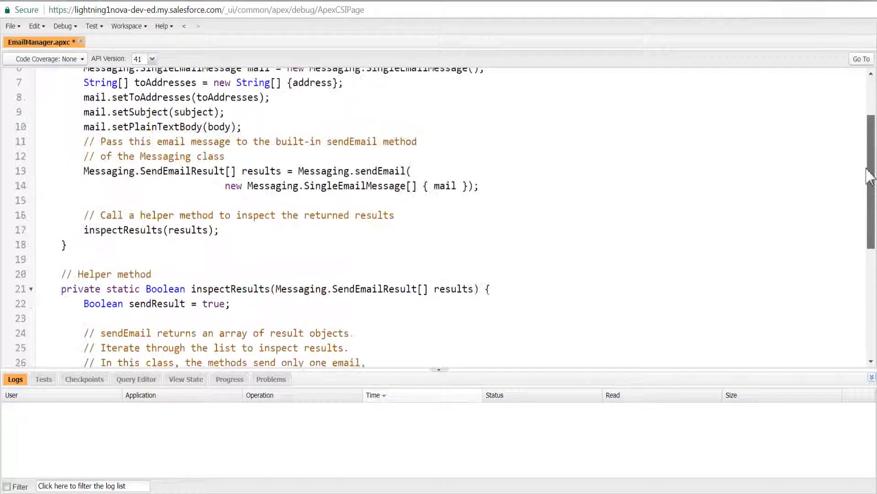
pyautogui.scroll(3)
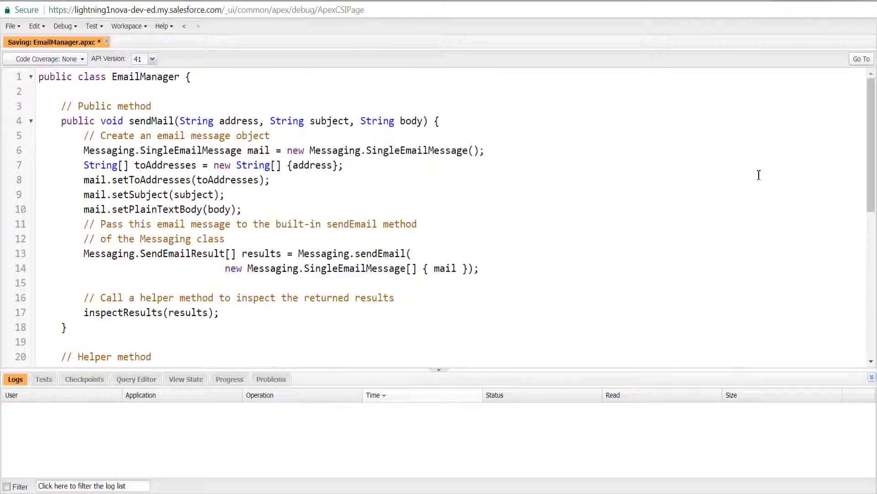
pyautogui.moveTo(570, 192)
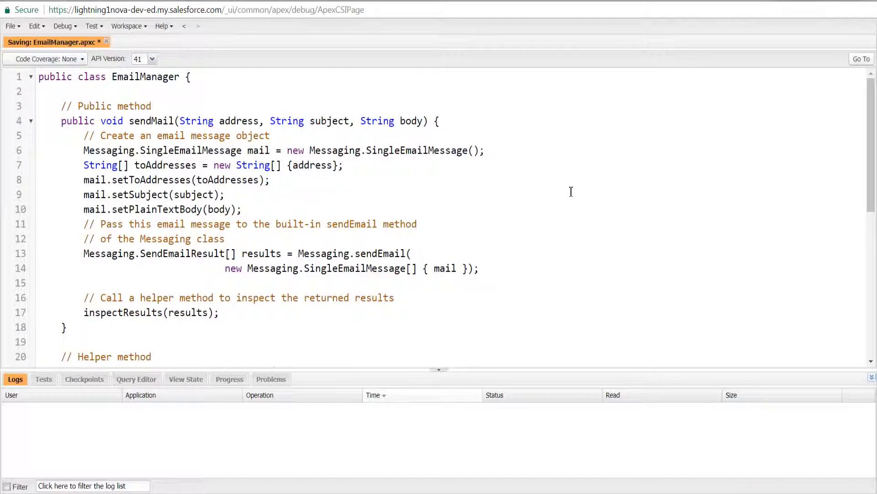
pyautogui.scroll(-3)
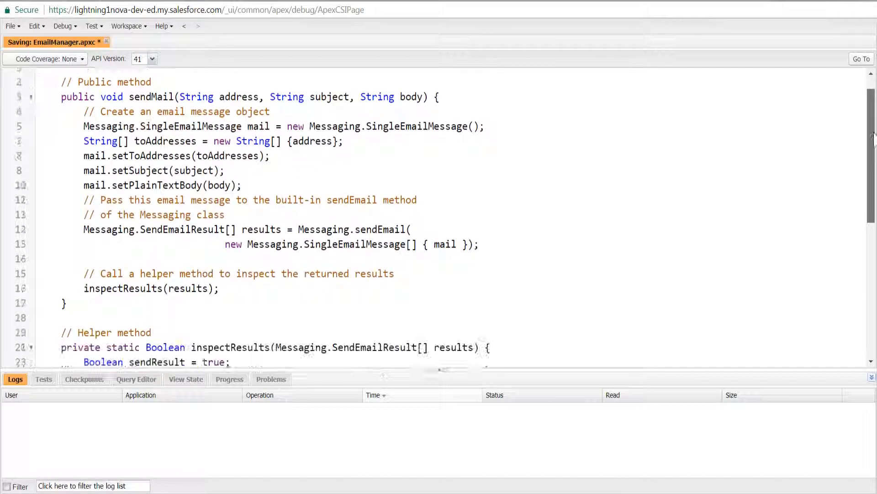
pyautogui.scroll(-3)
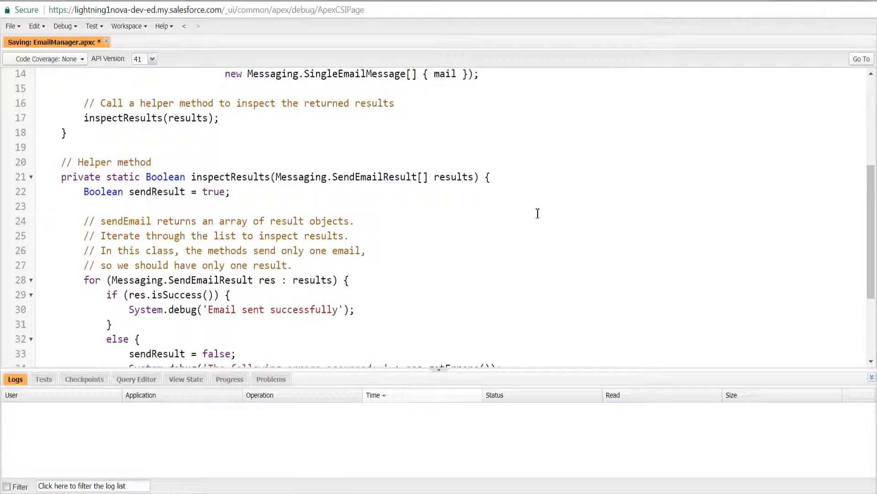
pyautogui.doubleClick(230, 177)
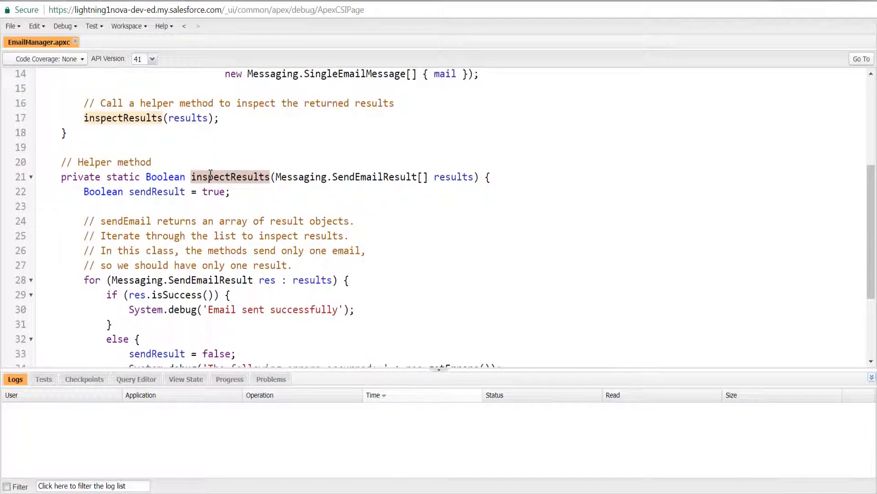
# Declare sendMail static, save EmailManager, and collapse the logs panel.
pyautogui.press('ctrl+s')
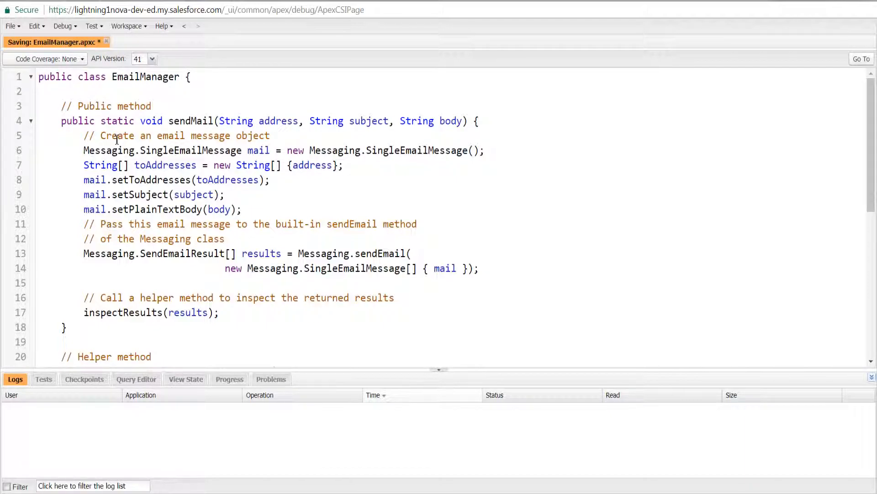
pyautogui.press('ctrl+s')
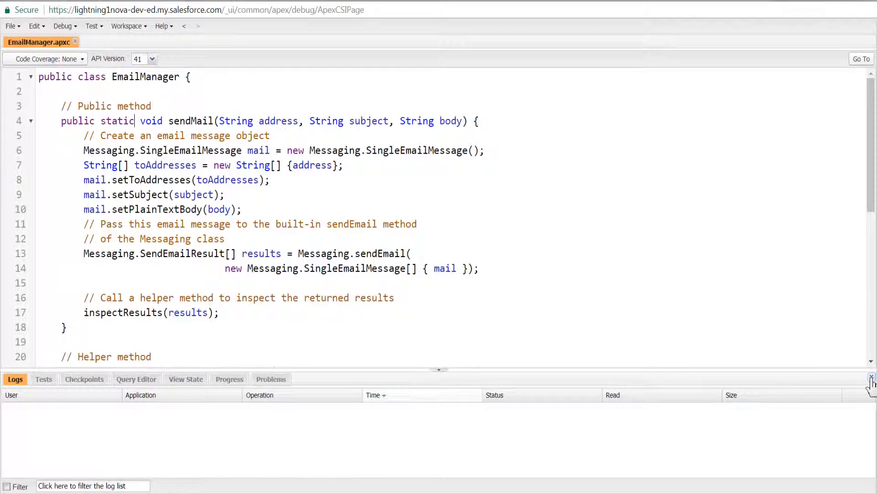
pyautogui.click(871, 376)
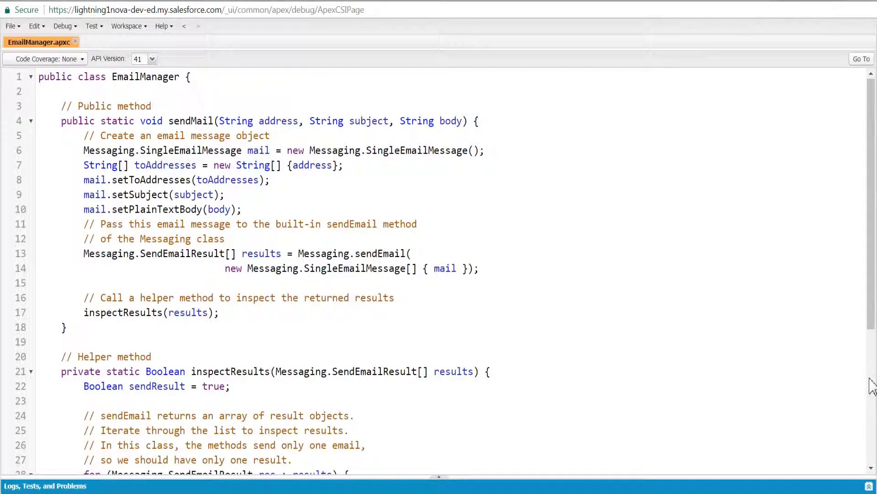
pyautogui.moveTo(10, 32)
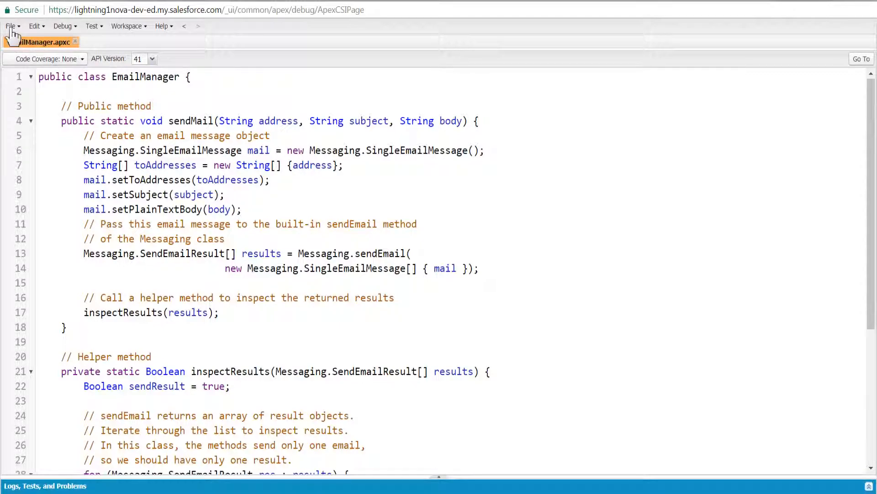
# Create a new Apex trigger named ExampleTrigger on the Contact object.
pyautogui.click(181, 62)
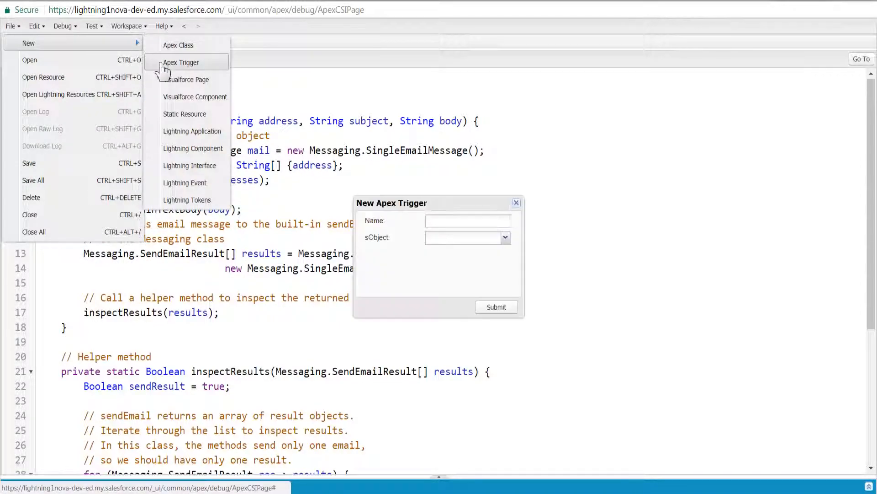
pyautogui.click(468, 220)
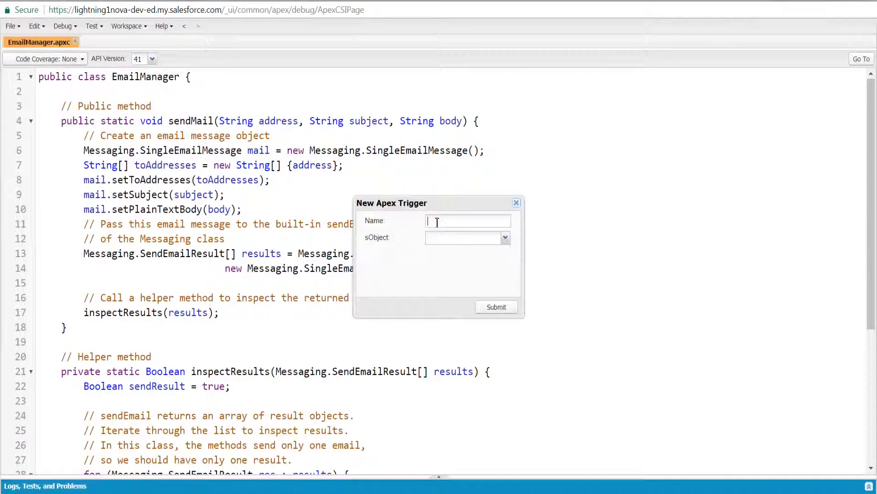
pyautogui.write('Exampl')
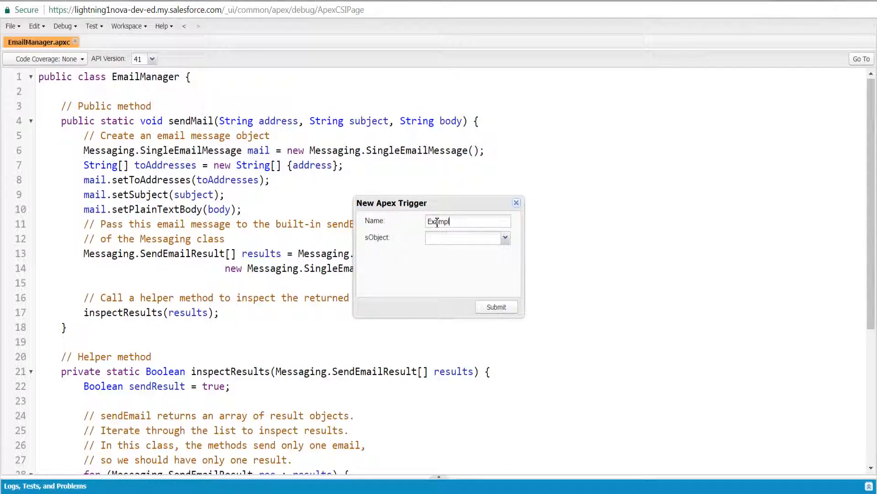
pyautogui.write('eTrigger')
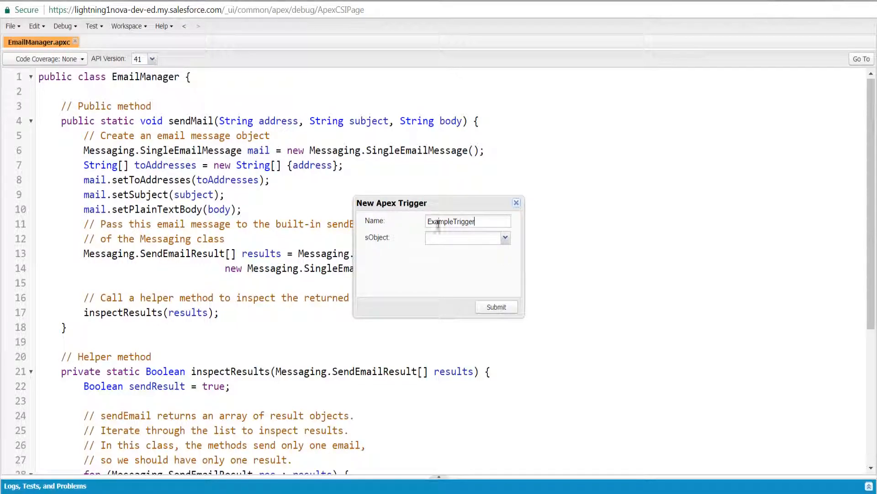
pyautogui.click(504, 238)
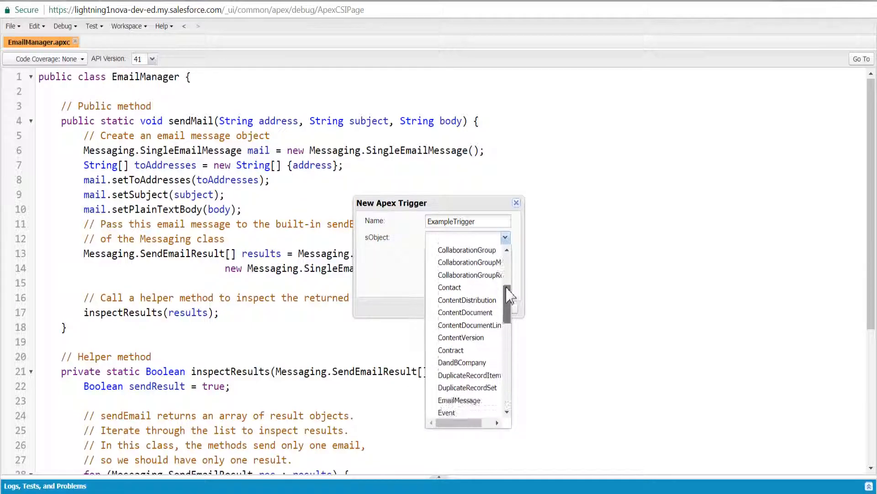
pyautogui.click(449, 287)
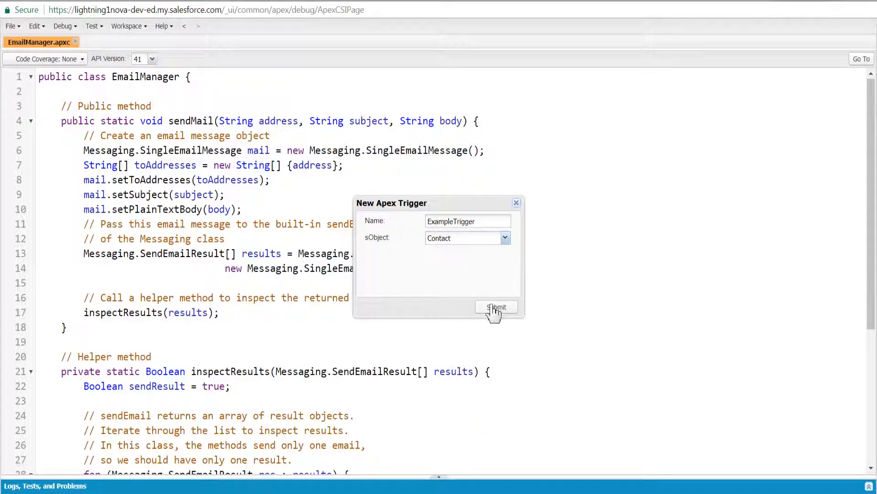
pyautogui.click(495, 307)
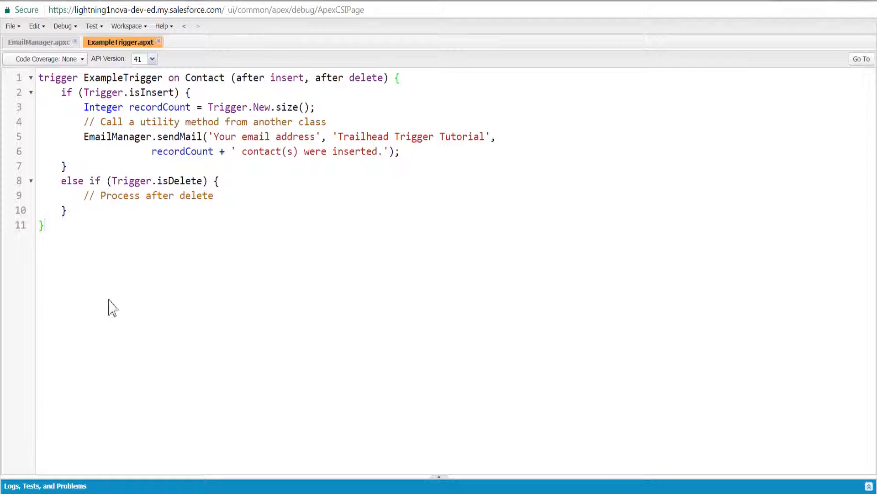
pyautogui.moveTo(170, 261)
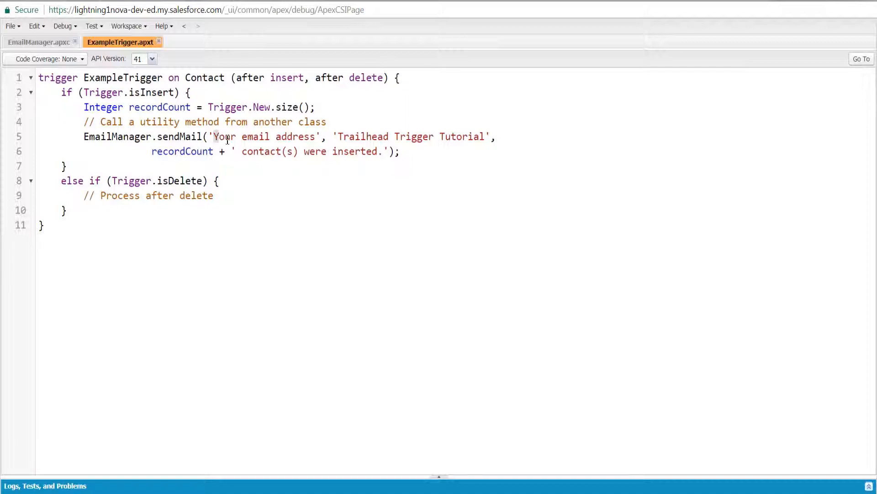
pyautogui.doubleClick(255, 136)
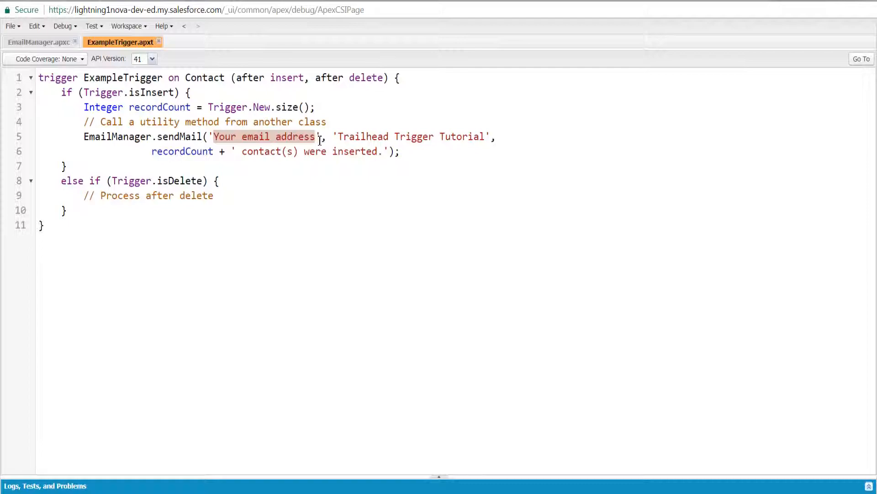
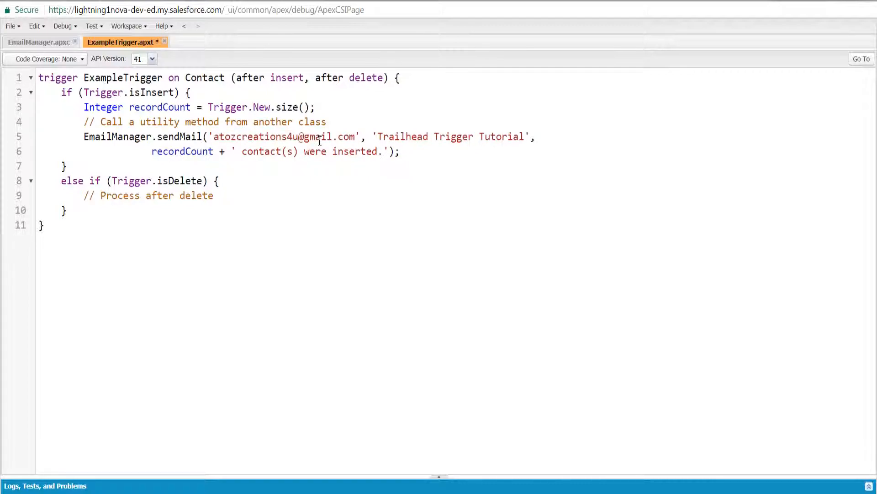
pyautogui.press('ctrl+s')
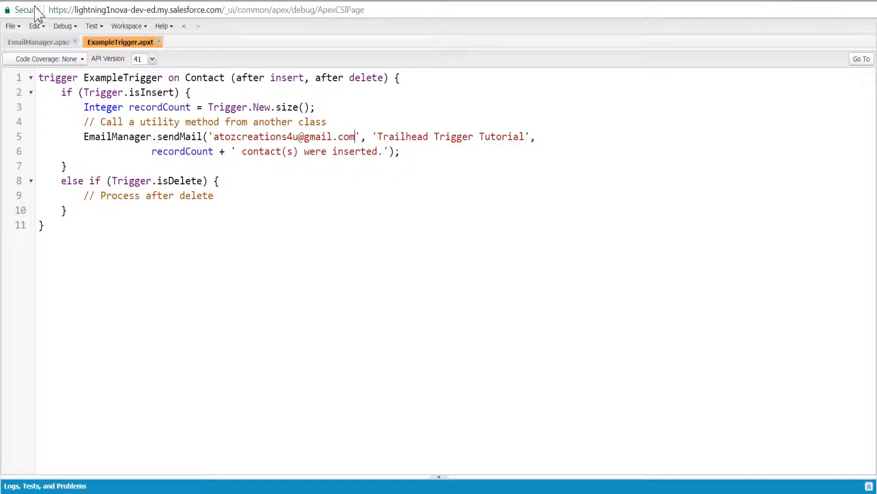
pyautogui.click(91, 26)
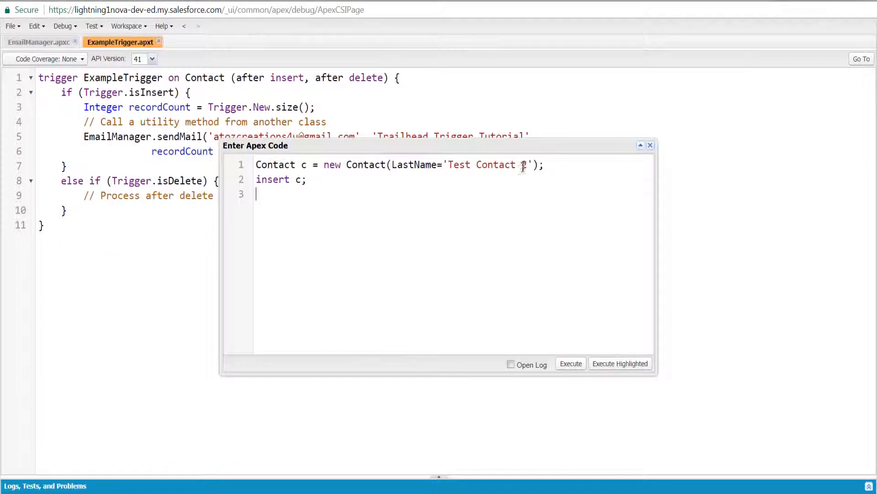
# Run anonymous Apex inserting 'Test Contact 3' and show the execution logs.
pyautogui.write('3')
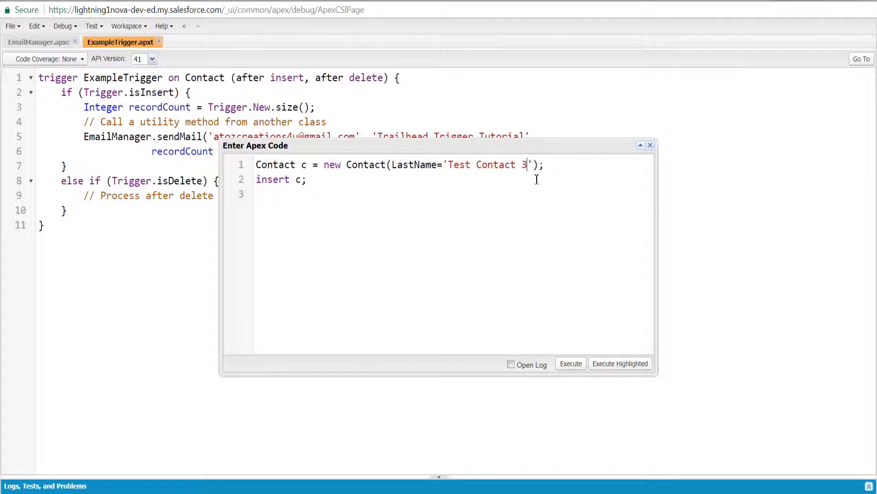
pyautogui.click(570, 362)
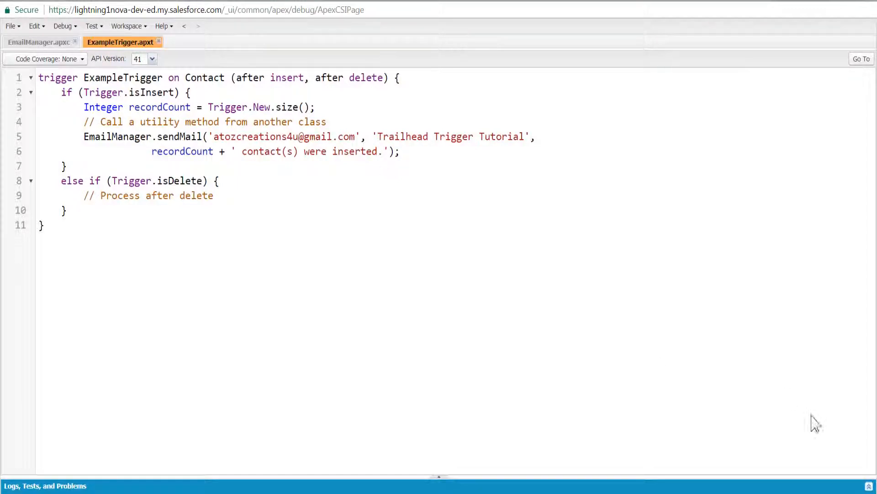
pyautogui.click(45, 486)
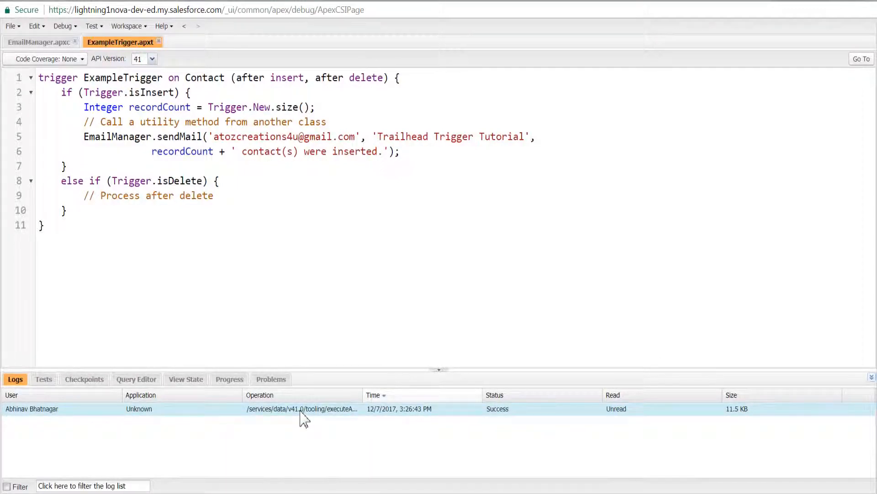
# View the anonymous run's execution log, then switch to the Gmail inbox.
pyautogui.doubleClick(302, 408)
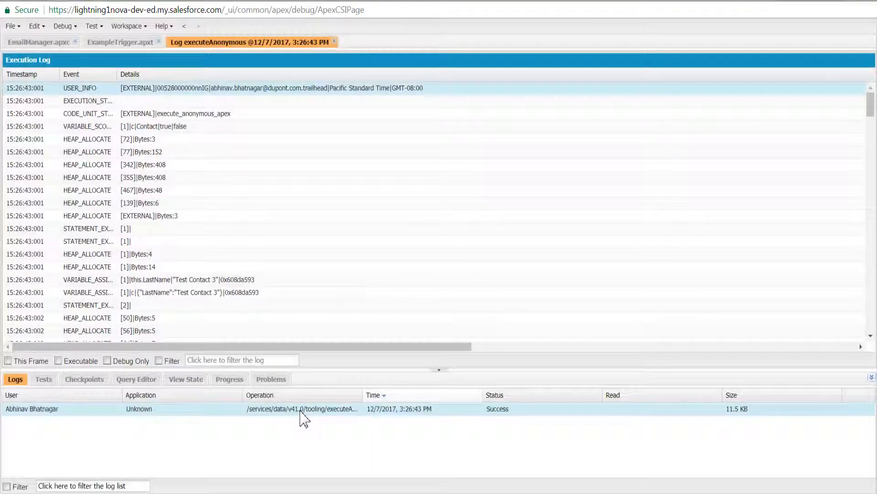
pyautogui.click(108, 360)
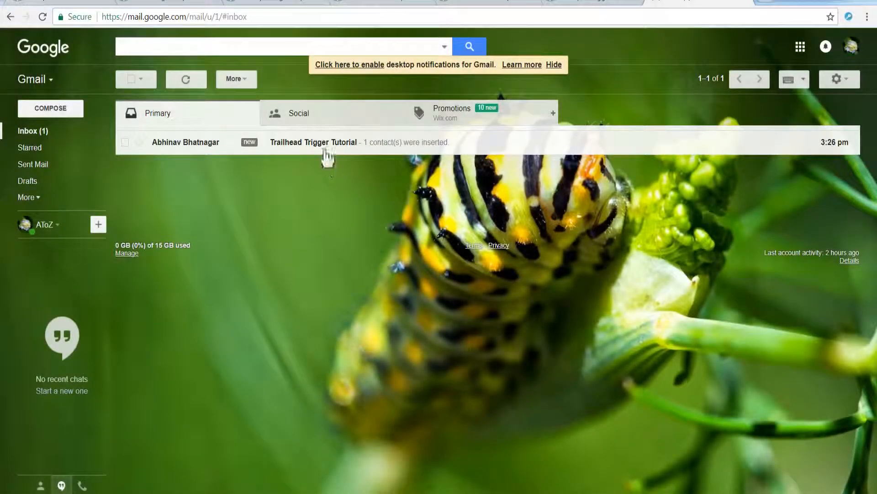
# Read the Trailhead Trigger Tutorial email reporting '1 contact(s) were inserted'.
pyautogui.click(313, 142)
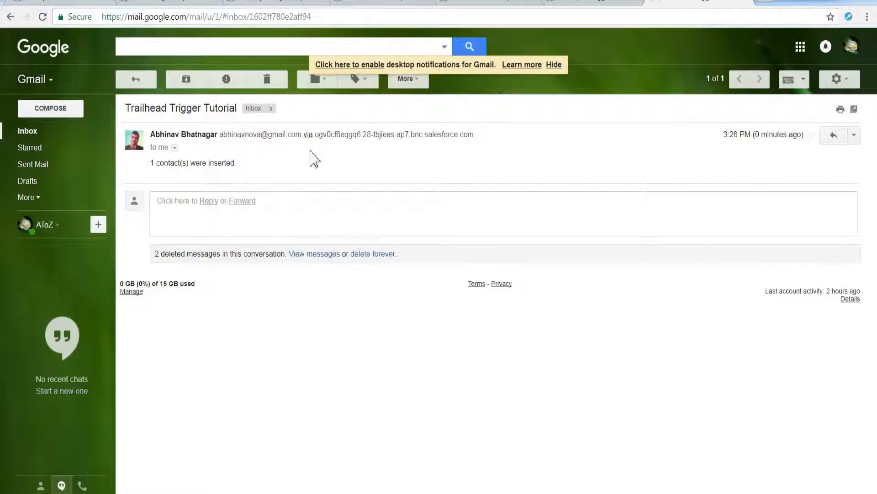
pyautogui.tripleClick(193, 162)
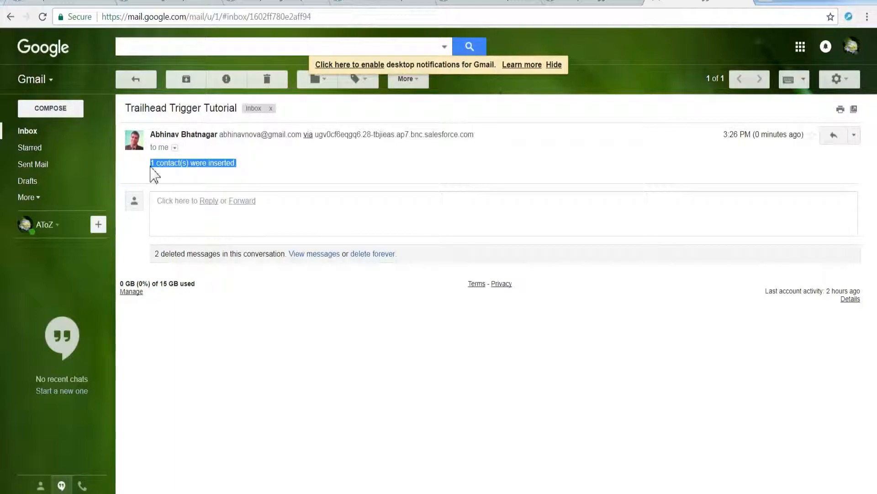
pyautogui.moveTo(403, 321)
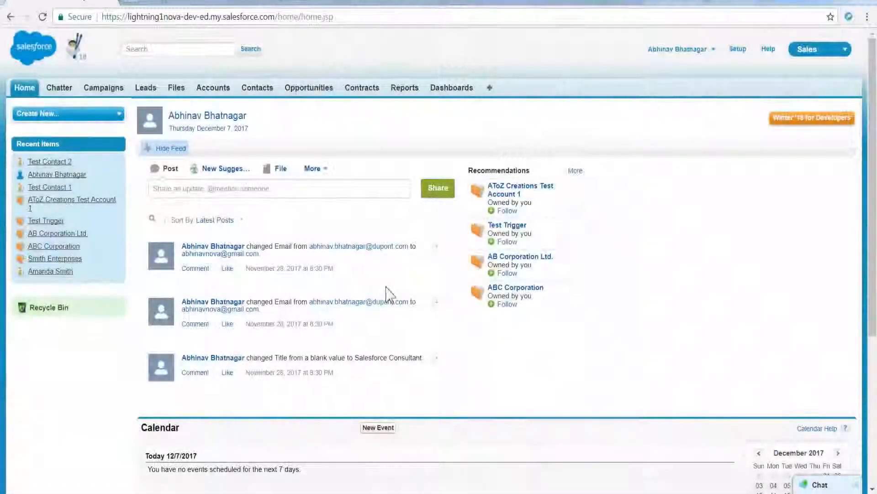
# Locate Test Contact 3 under Contacts and view its Contact Detail section.
pyautogui.click(257, 88)
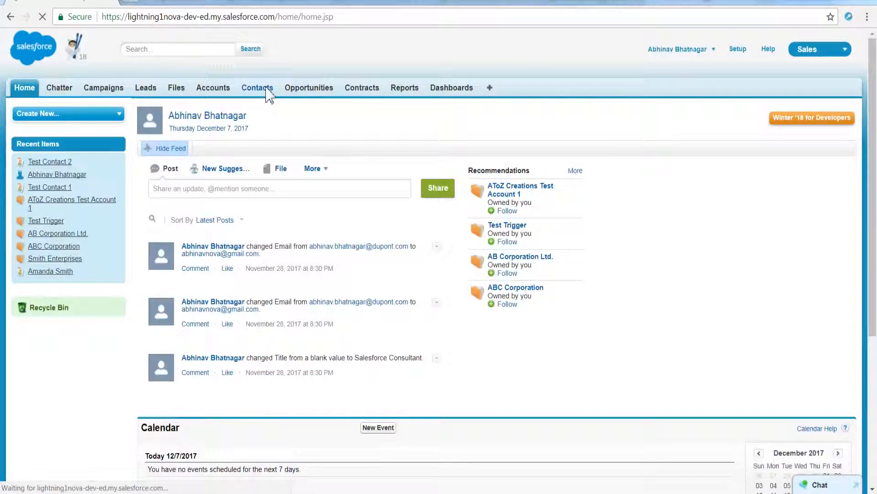
pyautogui.click(257, 88)
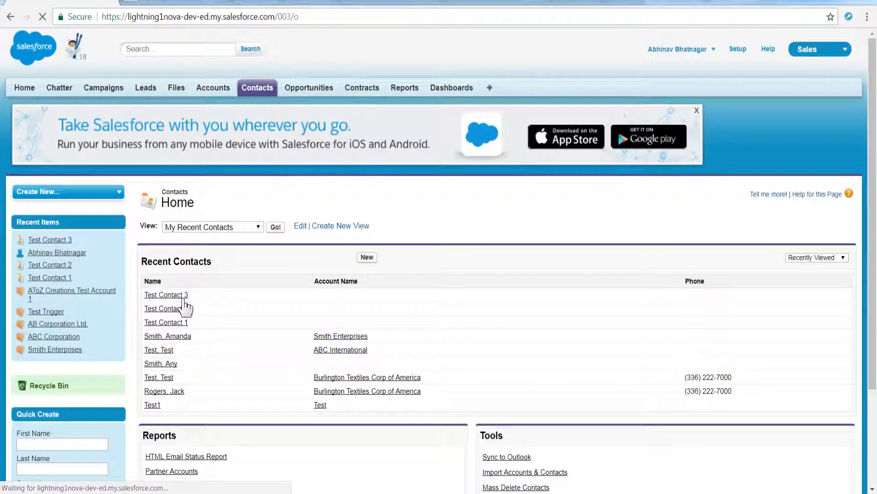
pyautogui.click(165, 294)
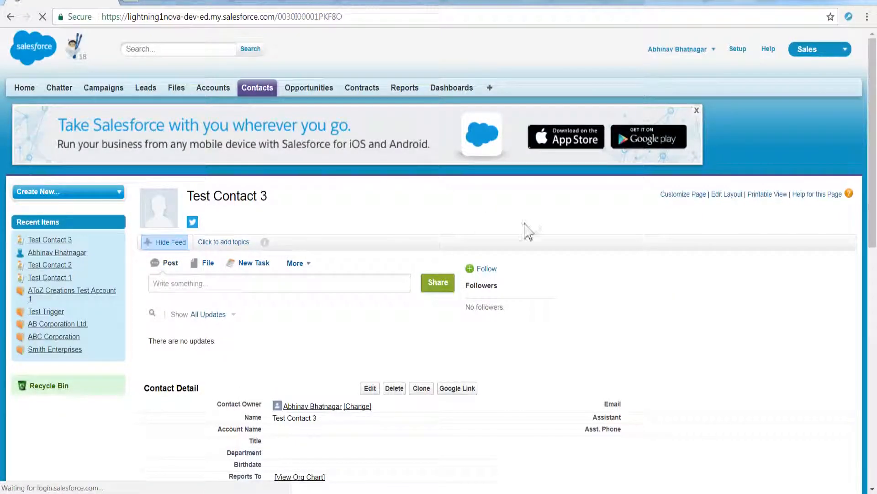
pyautogui.scroll(-3)
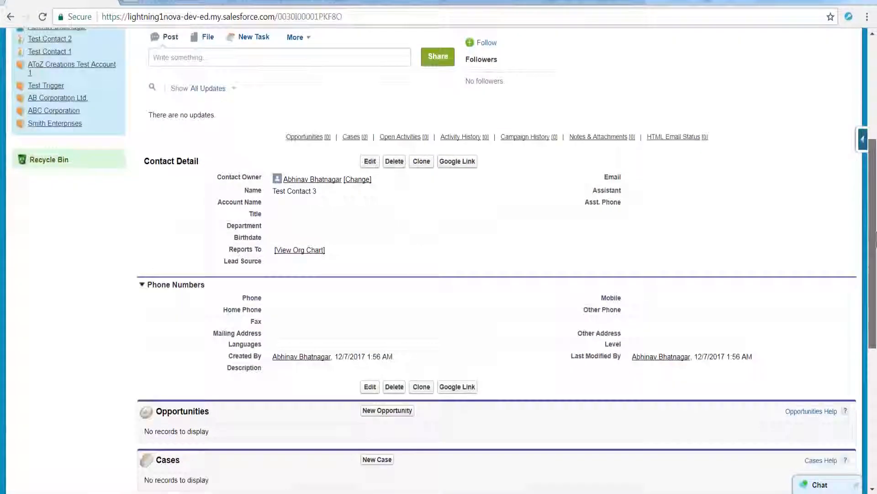